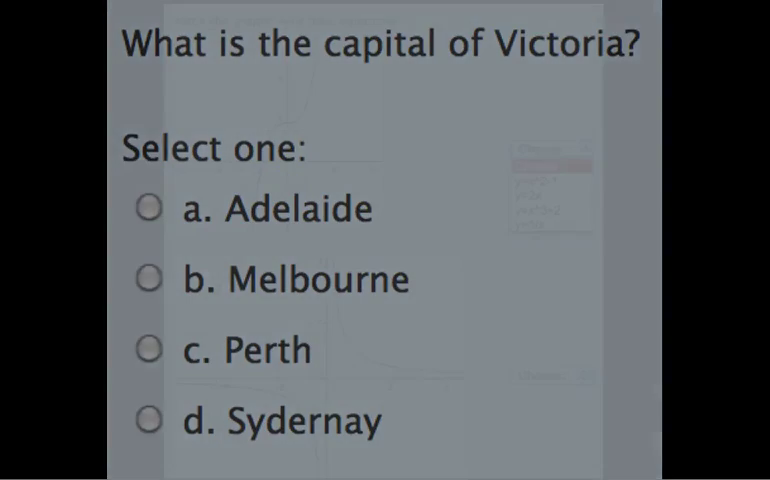
- Add the quiz activity Today's Quiz to Topic 5 and save it
click(549, 148)
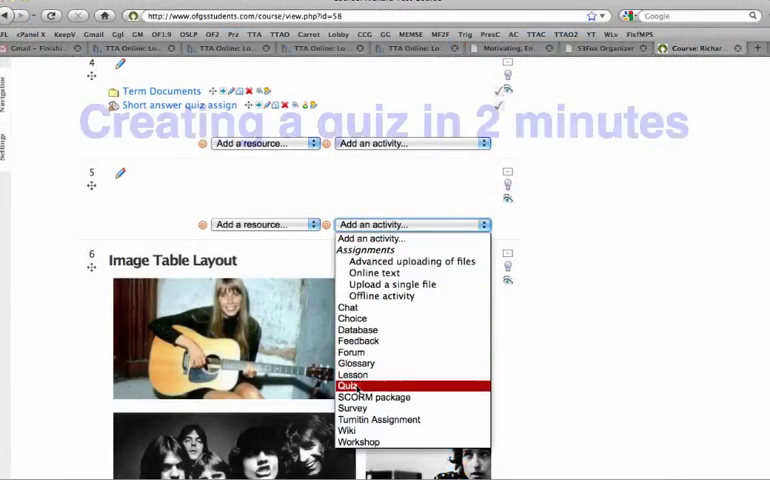
click(348, 385)
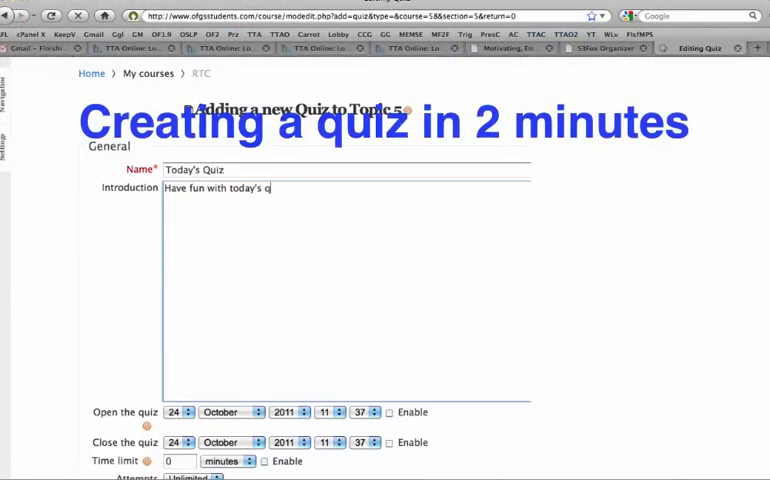
scroll(down, 3)
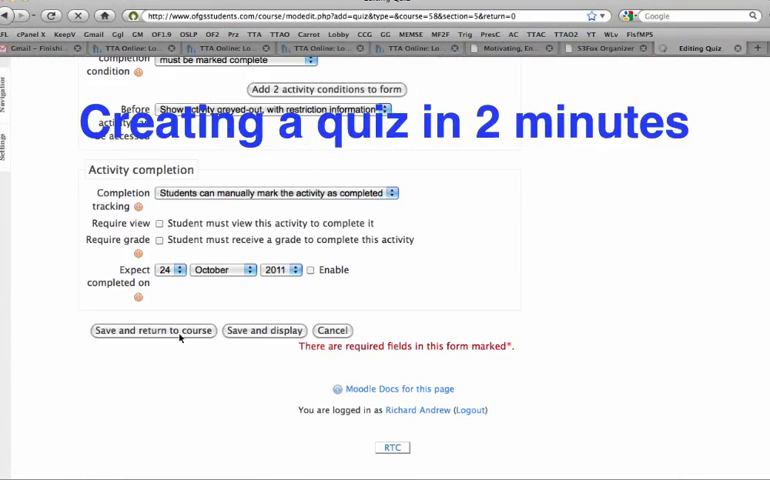
click(152, 330)
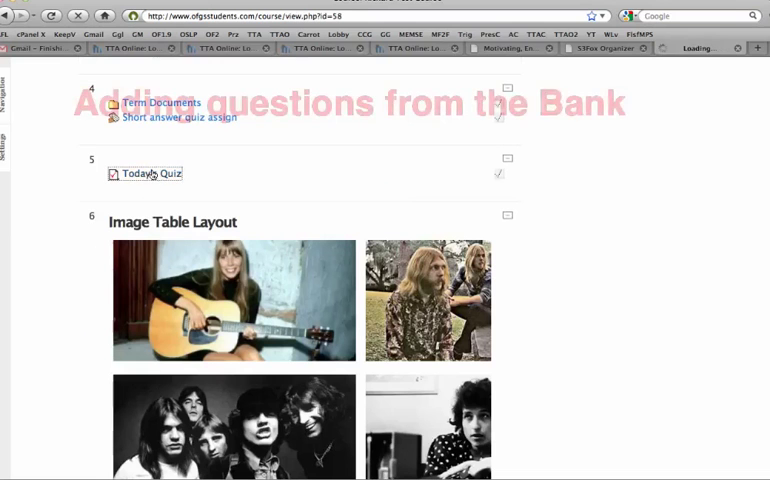
- Add question-bank questions to Today's Quiz and start an attempt as a student
click(148, 174)
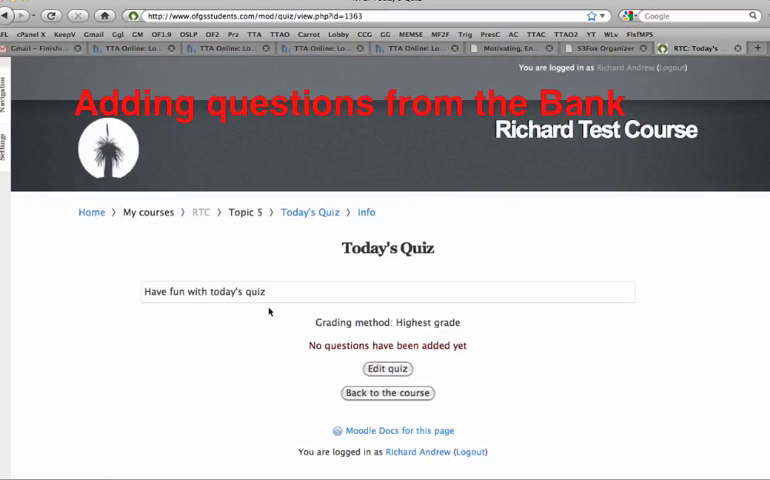
click(386, 369)
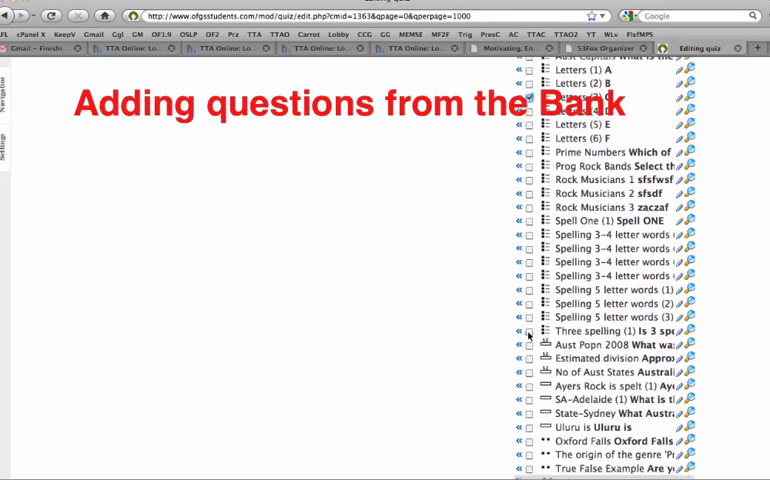
scroll(down, 3)
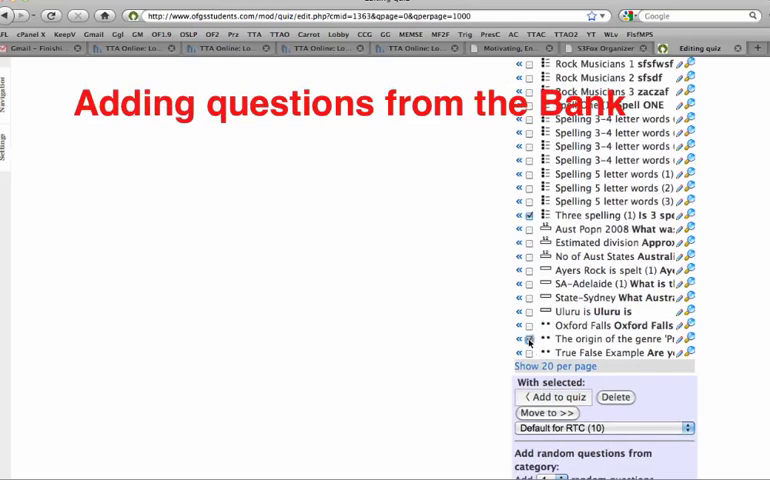
click(529, 339)
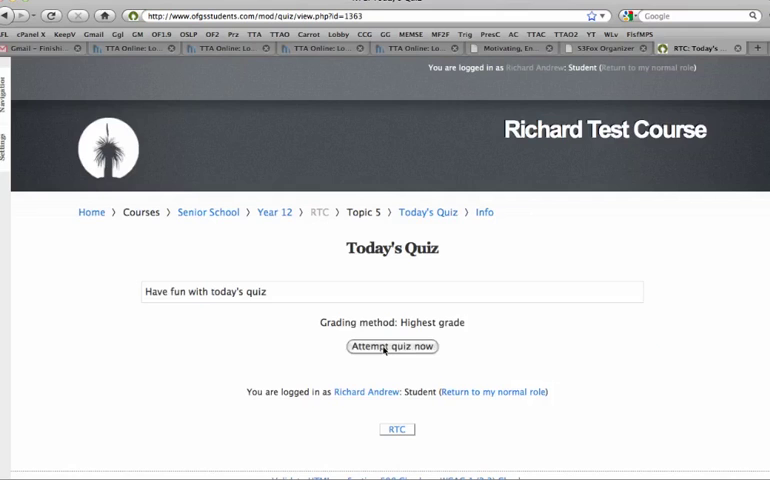
click(391, 347)
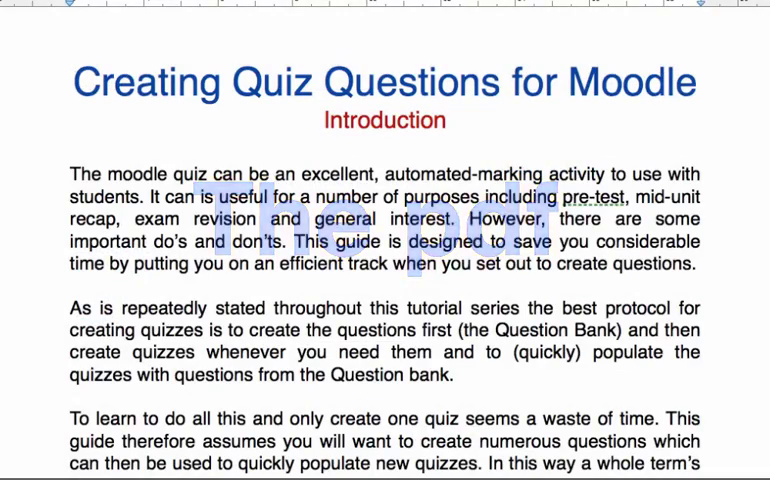
- Scroll the Creating Quiz Questions guide down to its question types and best processes table
scroll(down, 3)
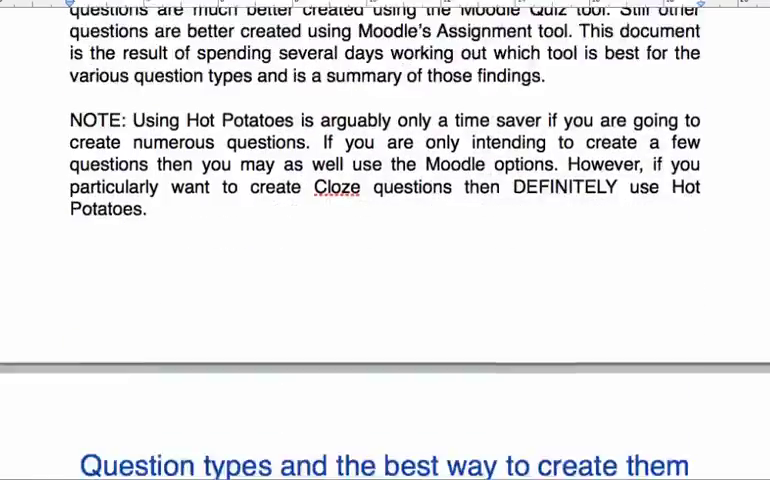
scroll(down, 3)
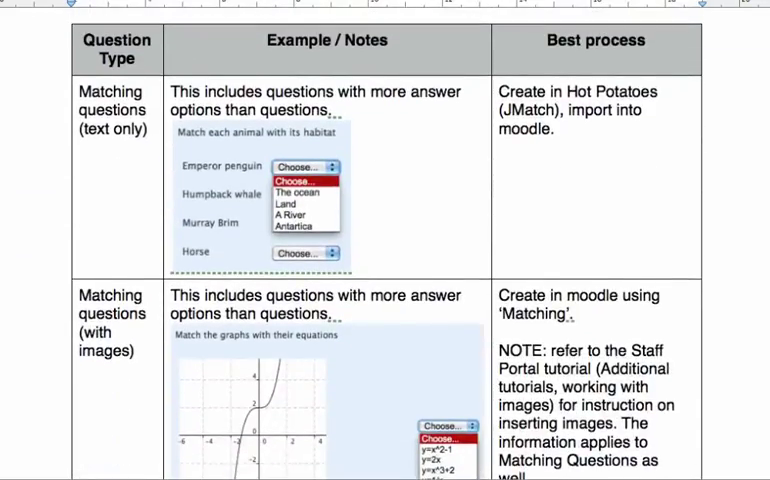
scroll(down, 3)
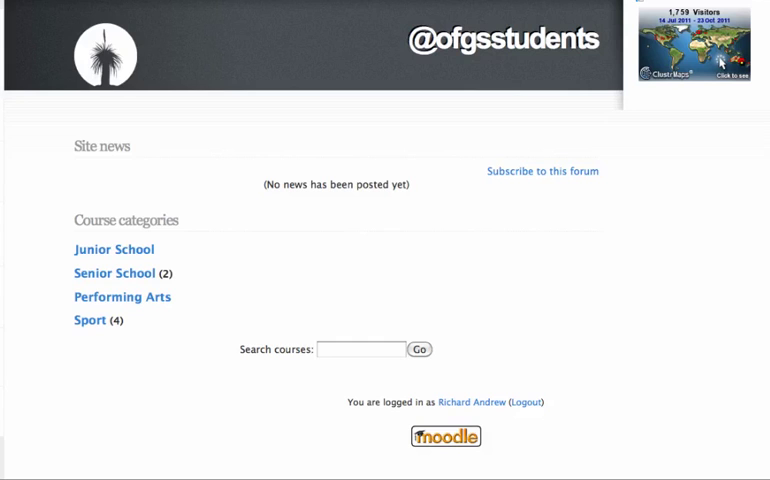
- Go into Richard Test Course from the site front page
click(112, 272)
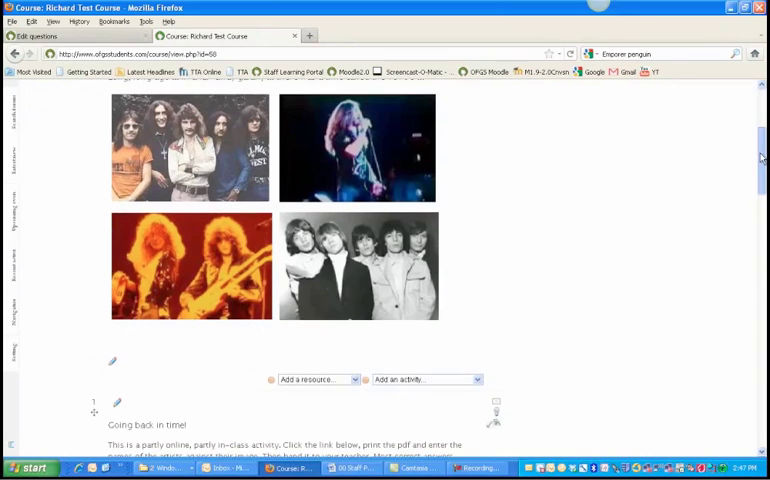
- Scroll through Richard Test Course's topics to the expanded Course administration settings
scroll(up, 3)
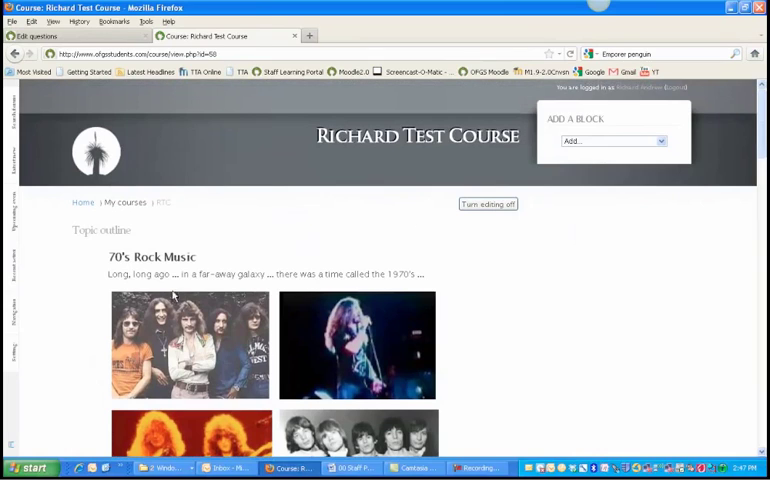
scroll(down, 3)
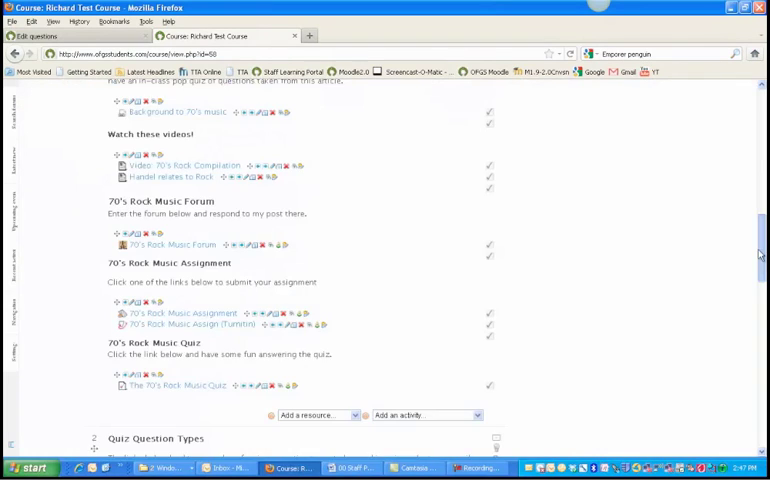
scroll(down, 3)
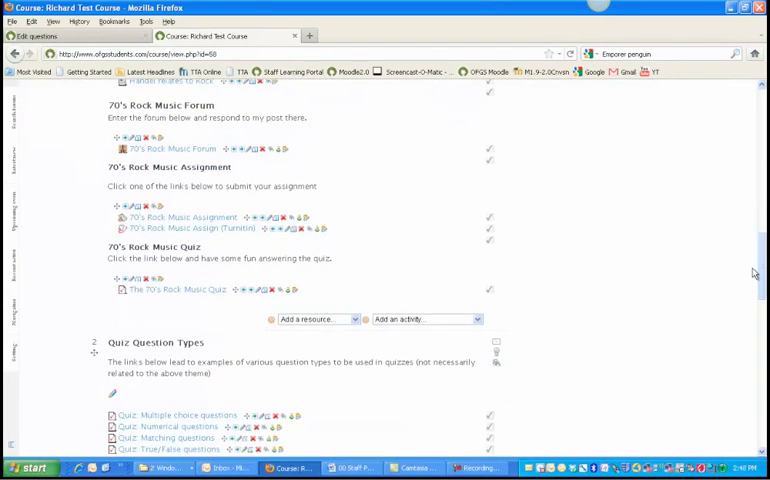
scroll(down, 3)
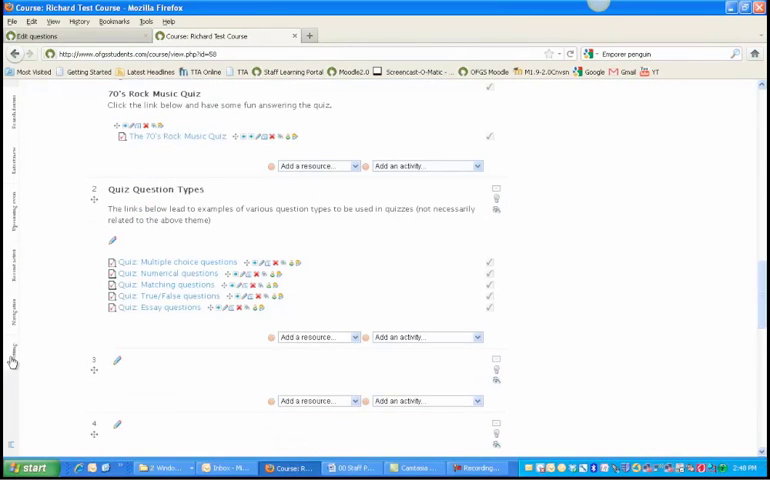
mouse_move(637, 260)
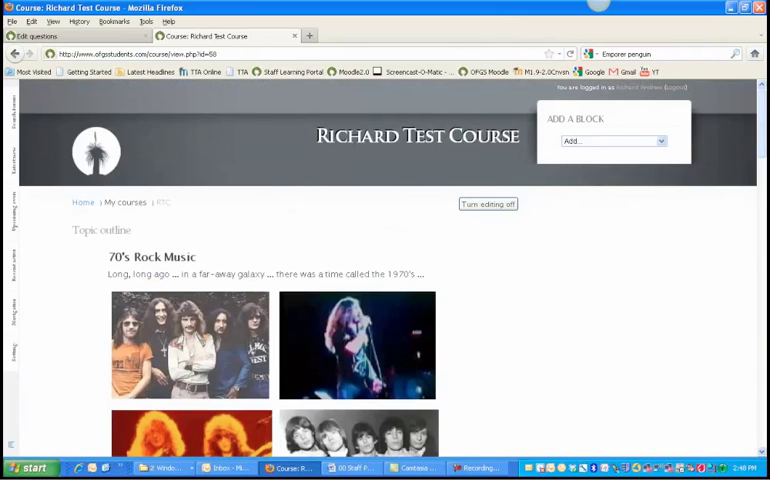
scroll(down, 3)
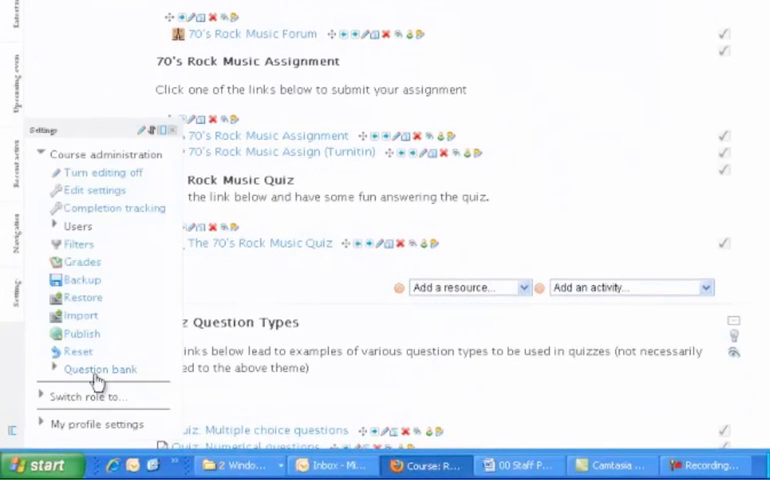
- Open the course question bank and review its fourteen default-category questions
click(99, 369)
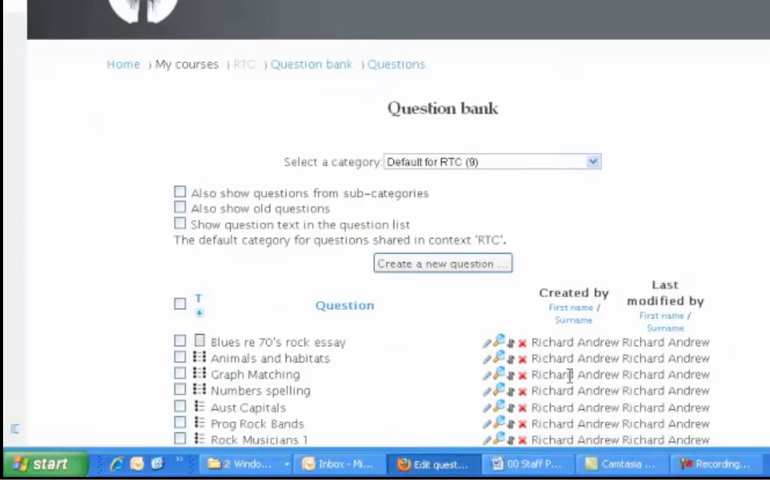
scroll(down, 3)
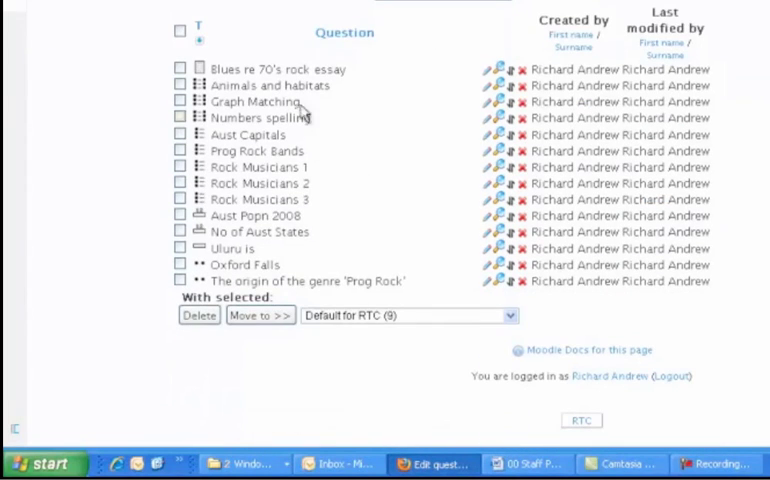
scroll(up, 3)
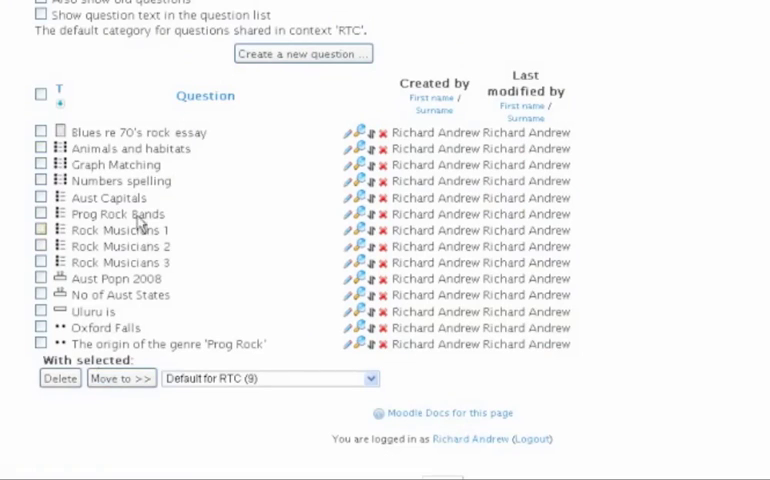
mouse_move(197, 167)
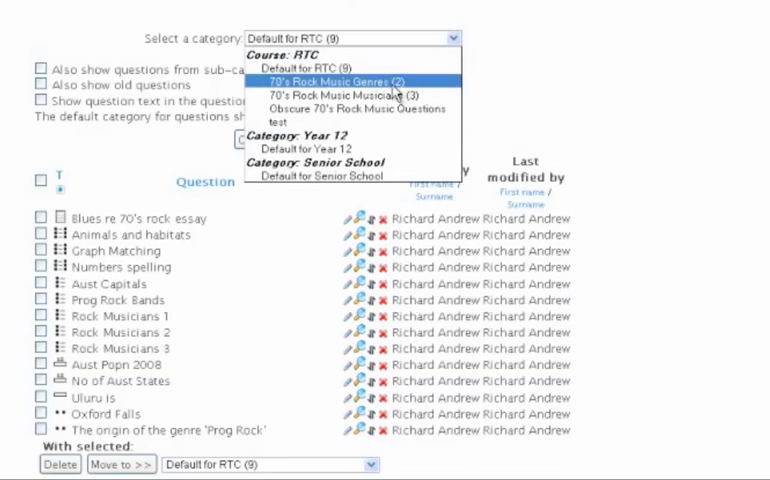
- Show the 70's Rock Music Genres category, then 70's Rock Music Musicians
click(343, 80)
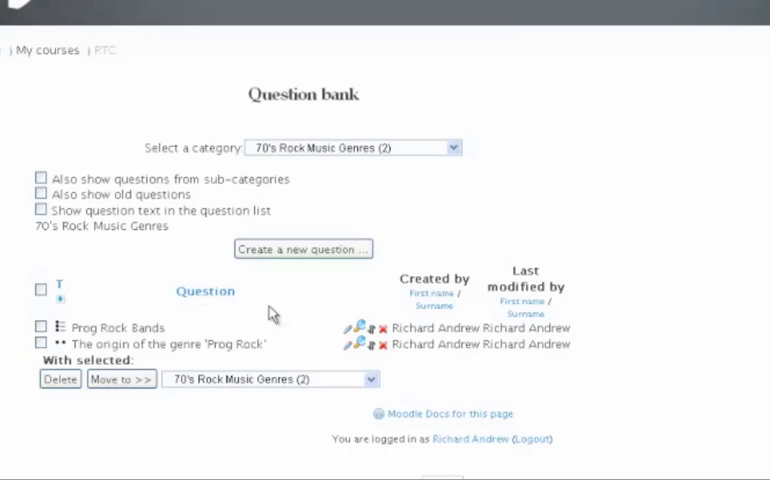
mouse_move(424, 174)
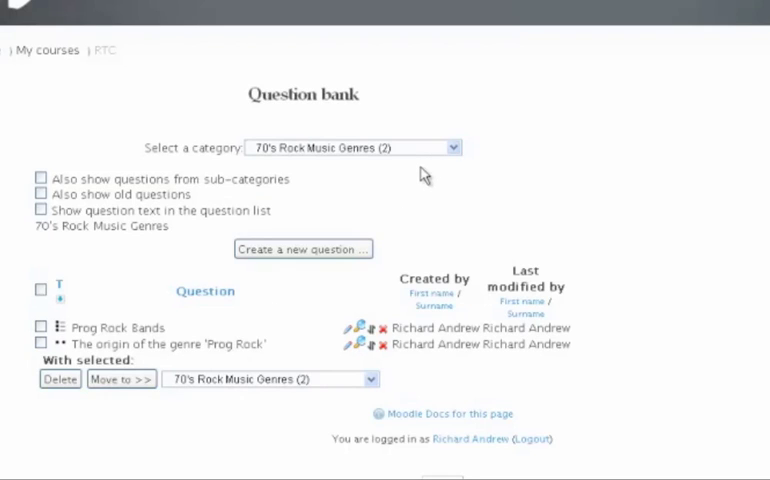
mouse_move(455, 152)
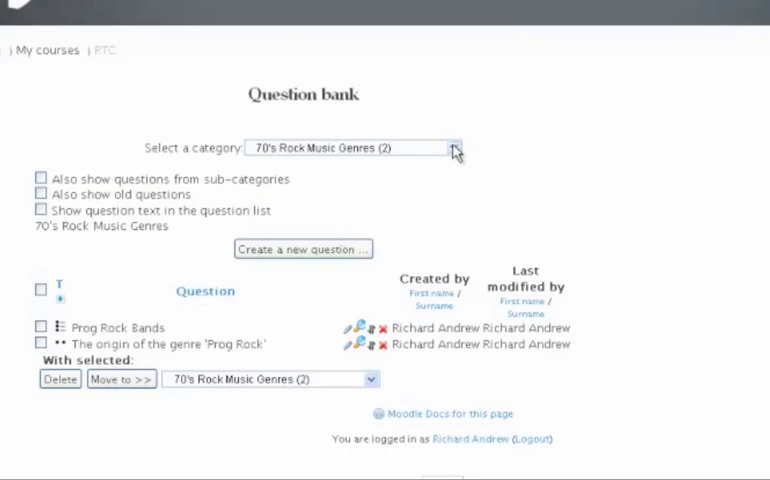
click(453, 147)
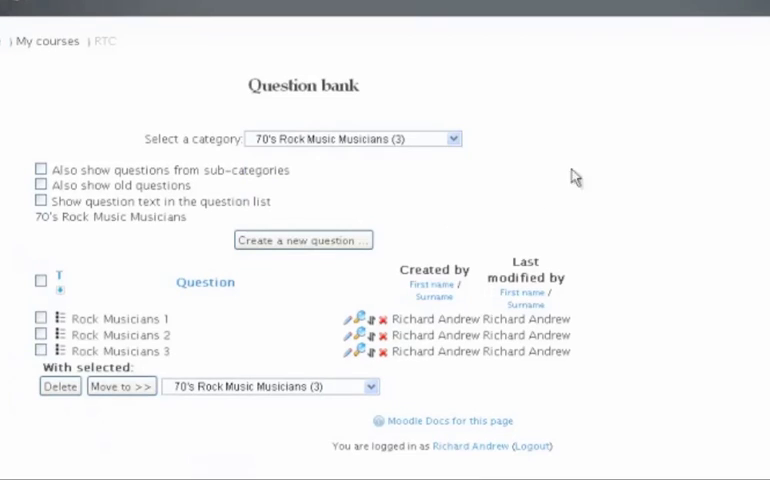
mouse_move(166, 247)
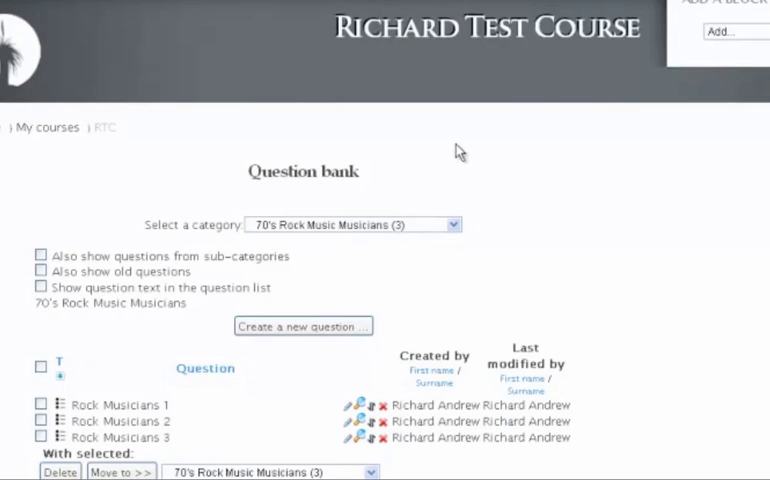
mouse_move(433, 152)
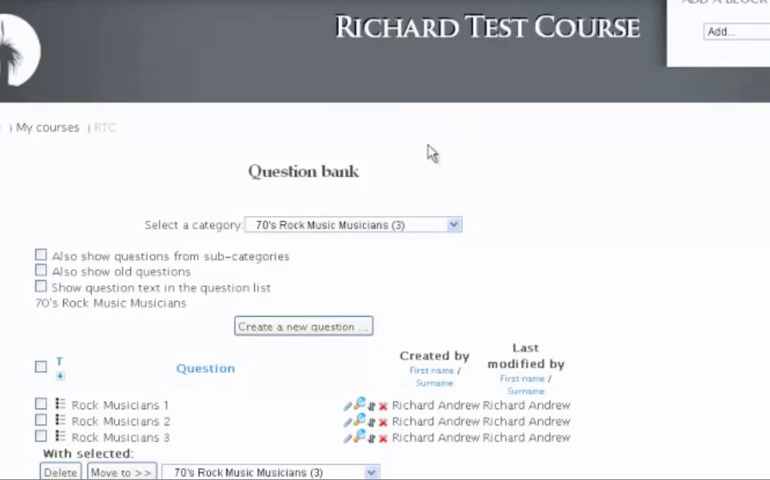
mouse_move(137, 154)
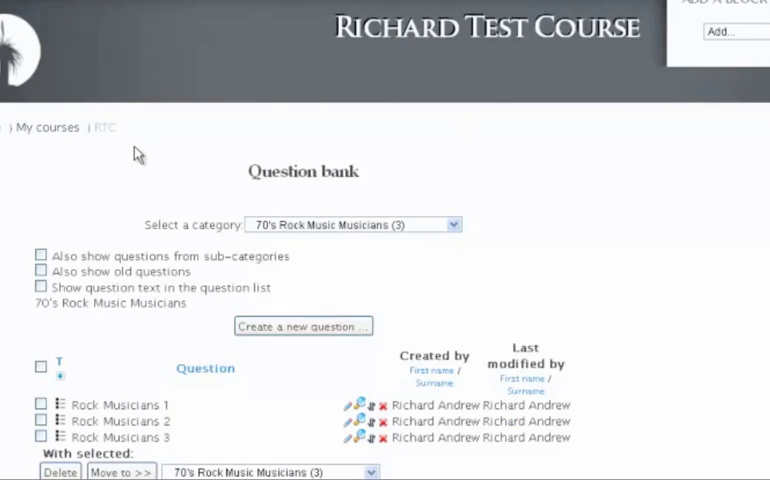
mouse_move(55, 130)
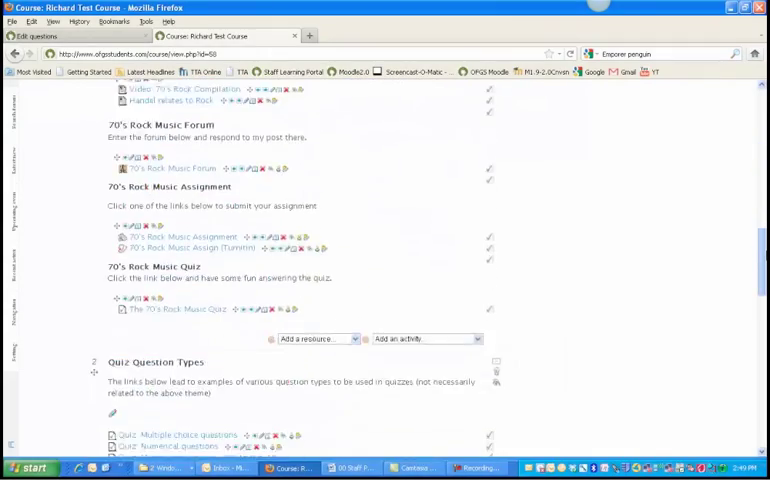
scroll(down, 3)
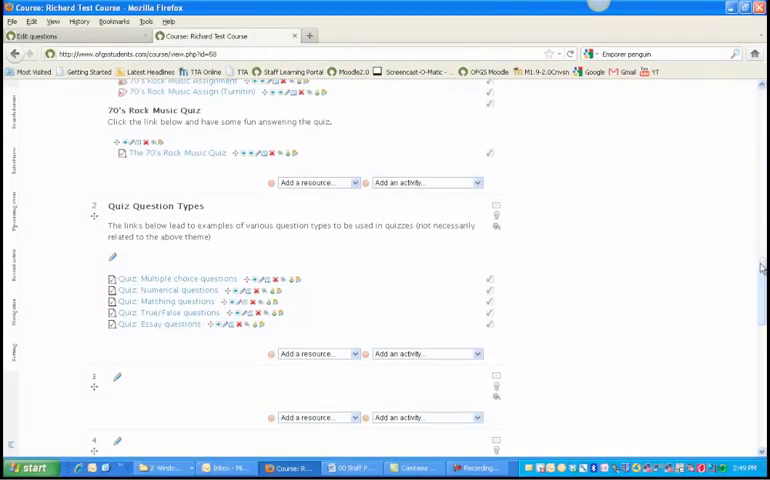
scroll(down, 3)
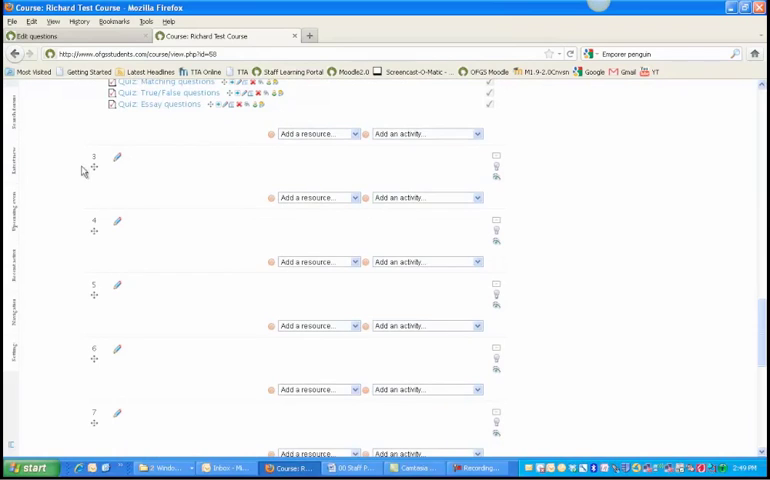
mouse_move(141, 178)
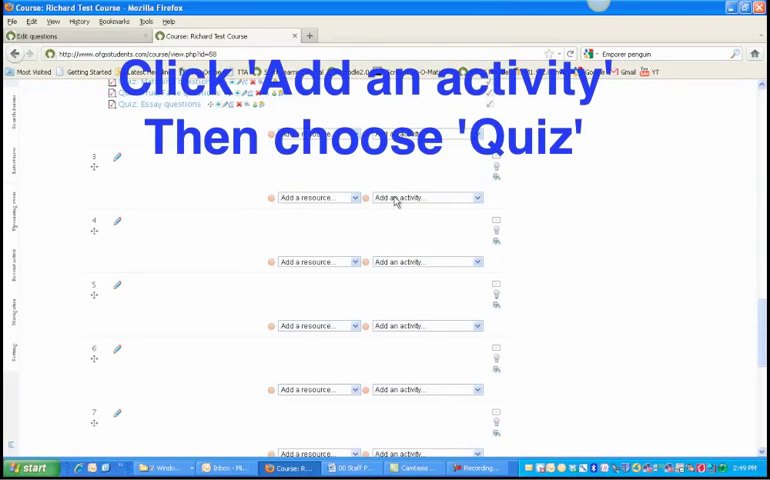
- Create the Topic 3 quiz 'Wednesdays quick quiz' with introduction 'Have fun!' and save it
click(425, 197)
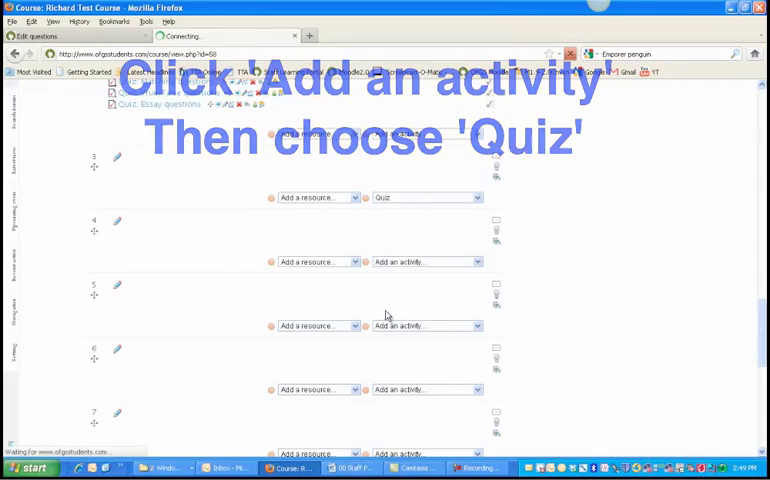
click(427, 197)
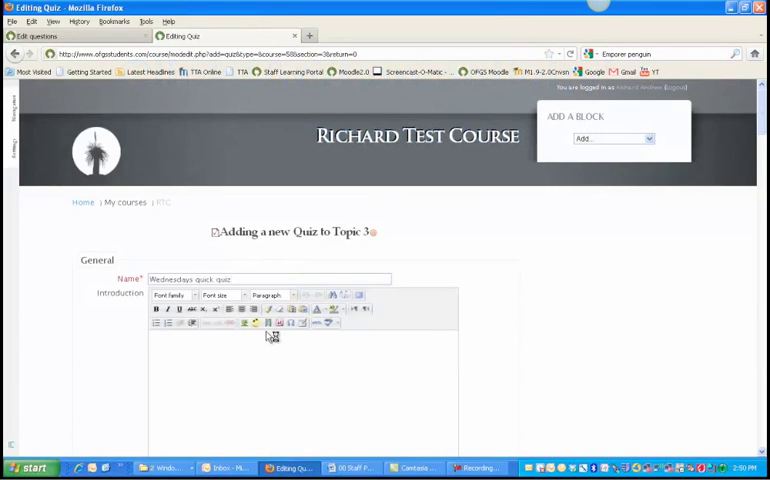
text(Have fun!)
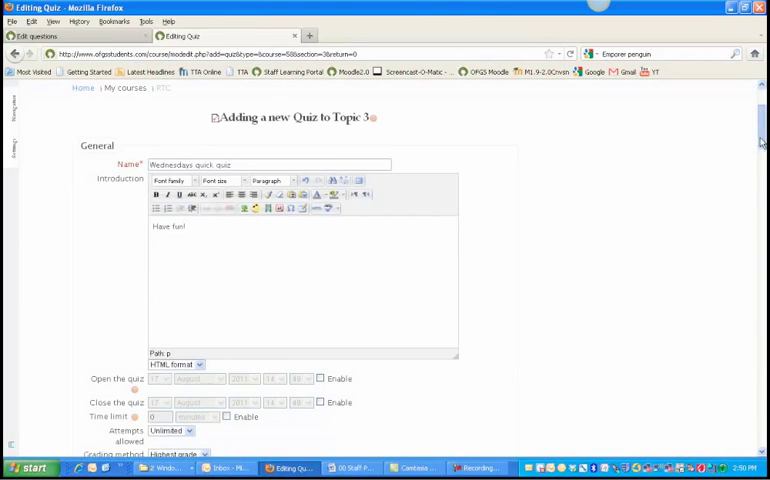
scroll(down, 3)
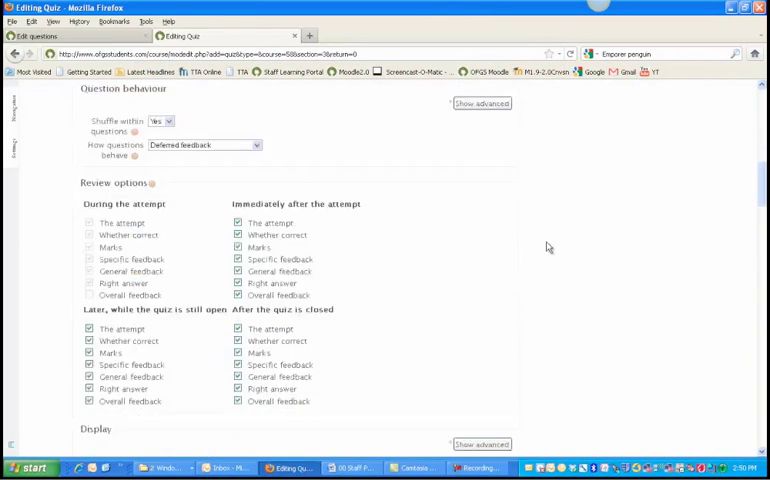
scroll(down, 3)
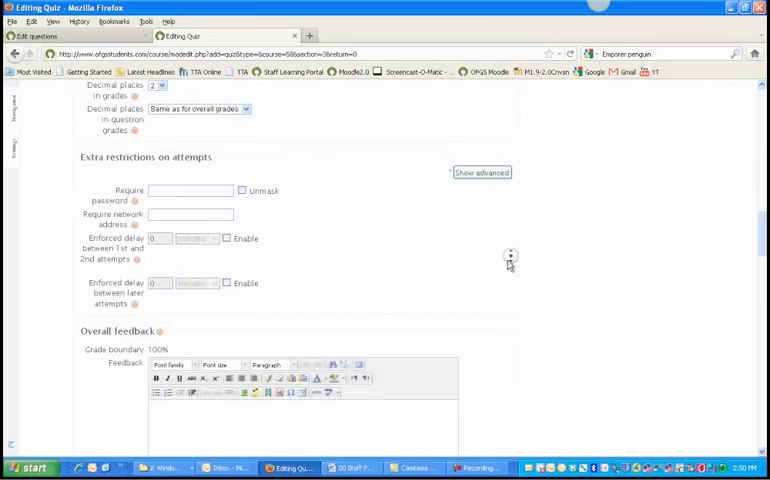
scroll(up, 3)
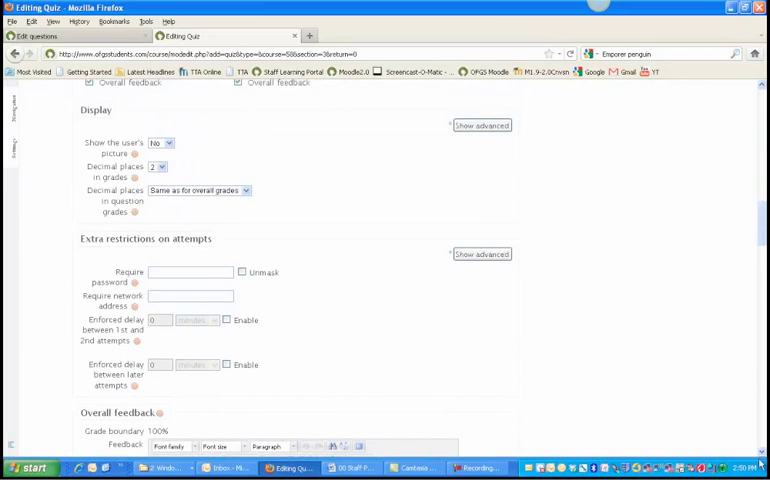
scroll(down, 3)
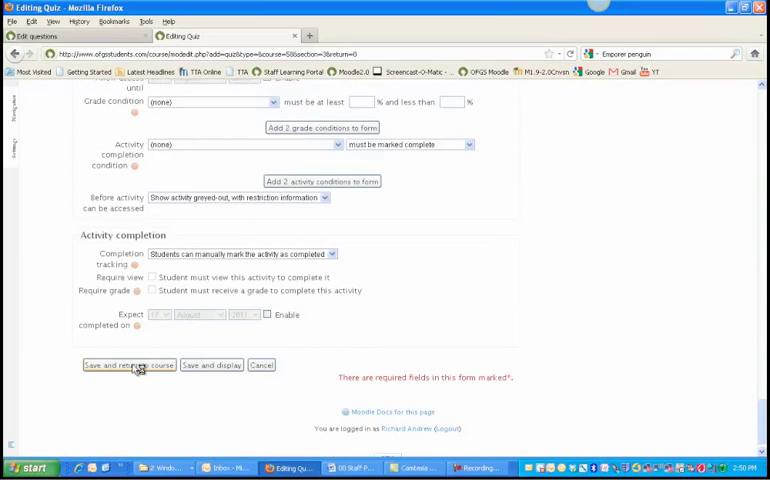
click(128, 365)
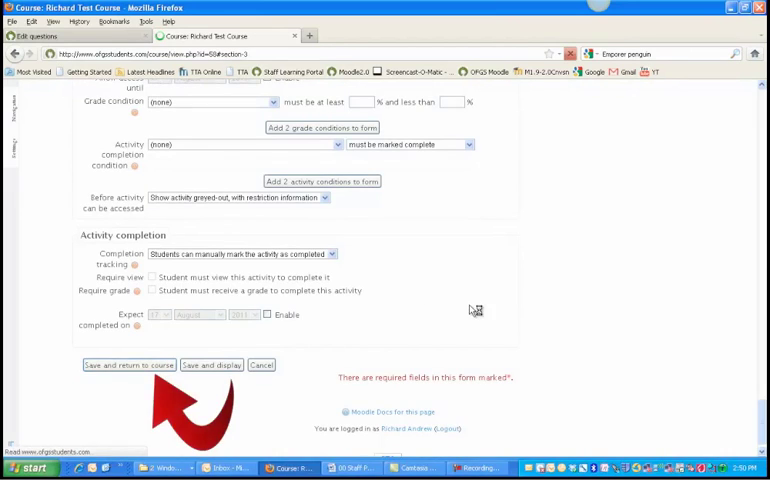
- Open Wednesdays quick quiz from Topic 3 and start editing its empty question list
click(129, 364)
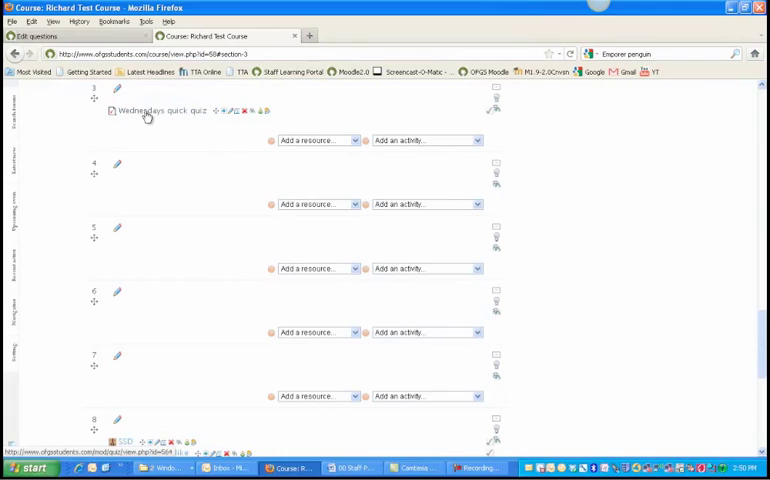
click(160, 110)
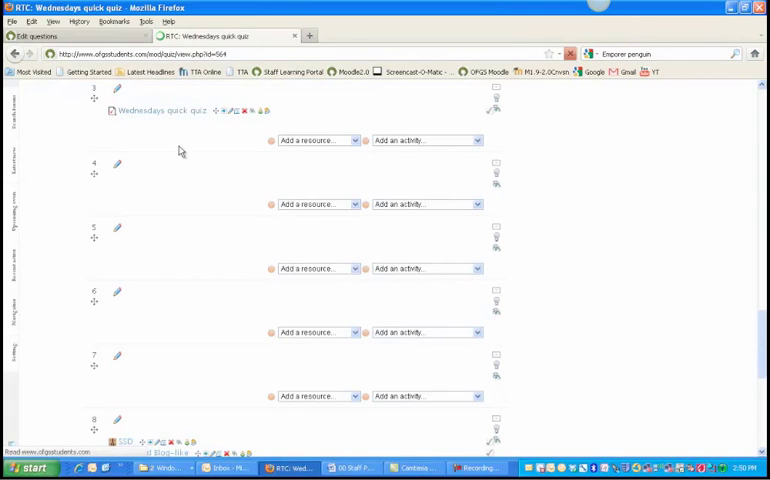
click(156, 110)
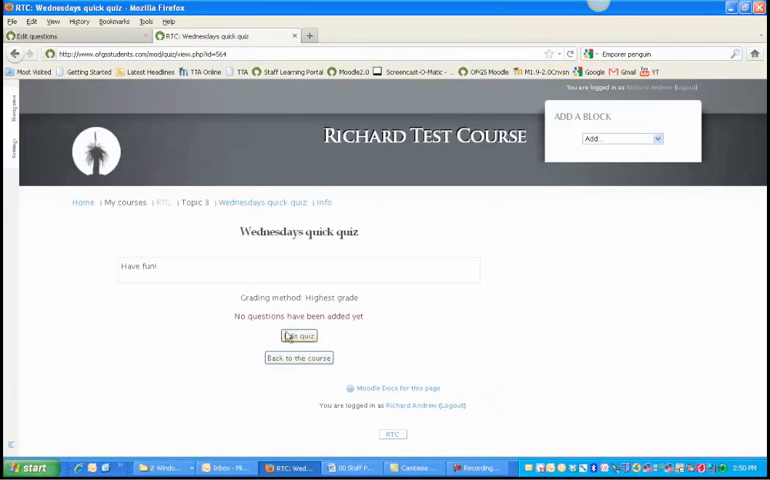
click(299, 335)
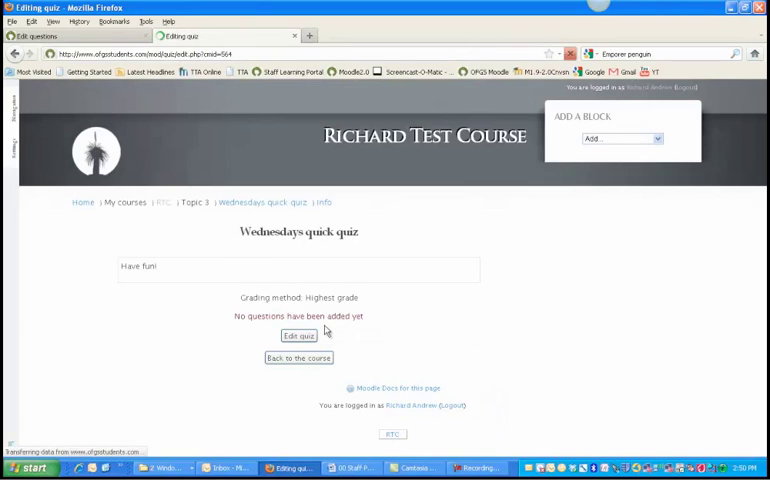
- Tick four bank questions, including the Uluru question, and add them to the quiz
click(299, 335)
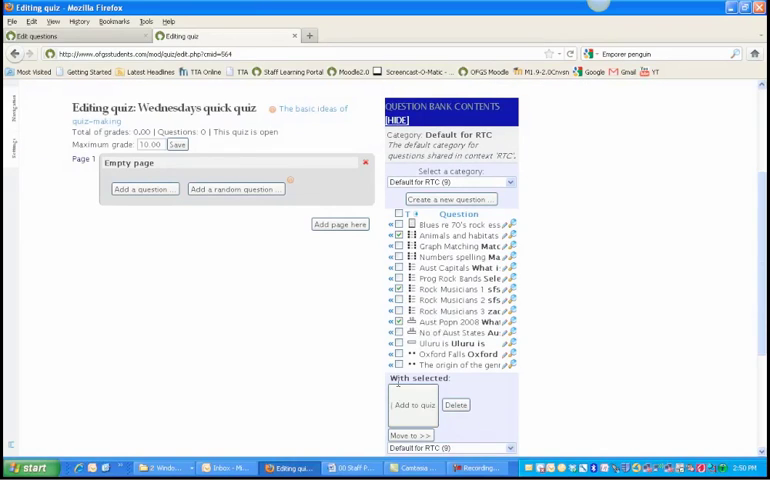
click(398, 343)
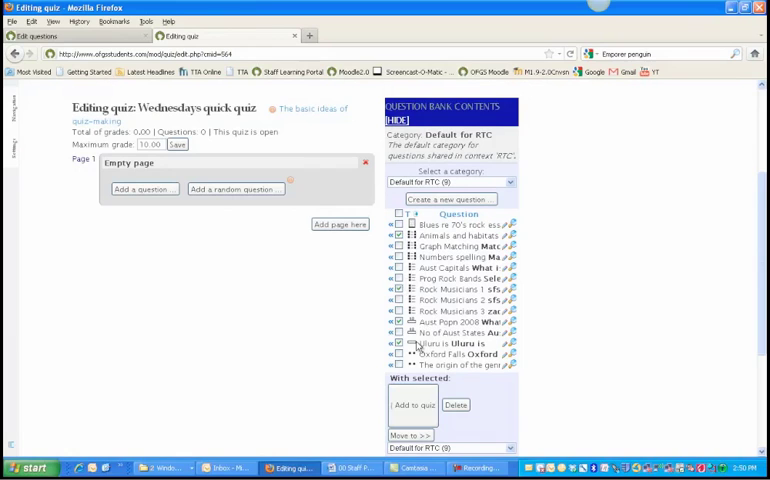
click(398, 343)
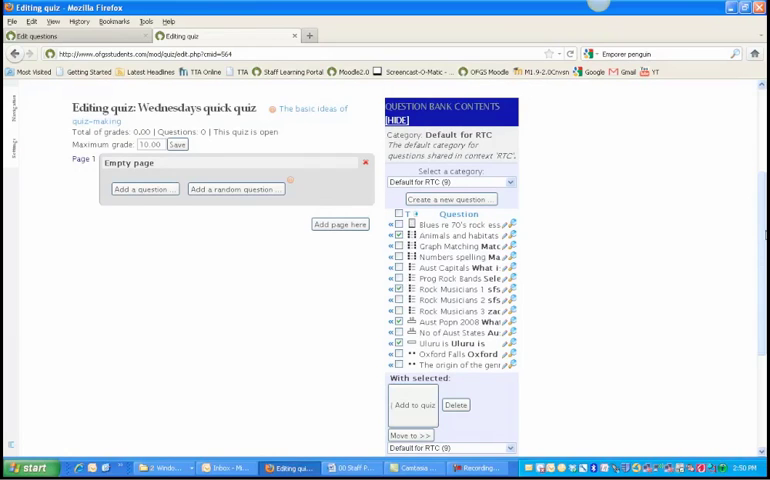
- Return to the course and open Wednesdays quick quiz from Topic 3
scroll(down, 3)
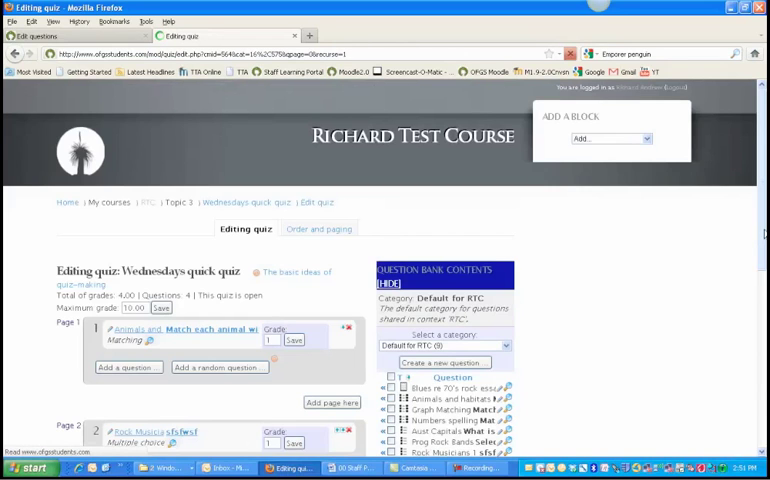
scroll(down, 3)
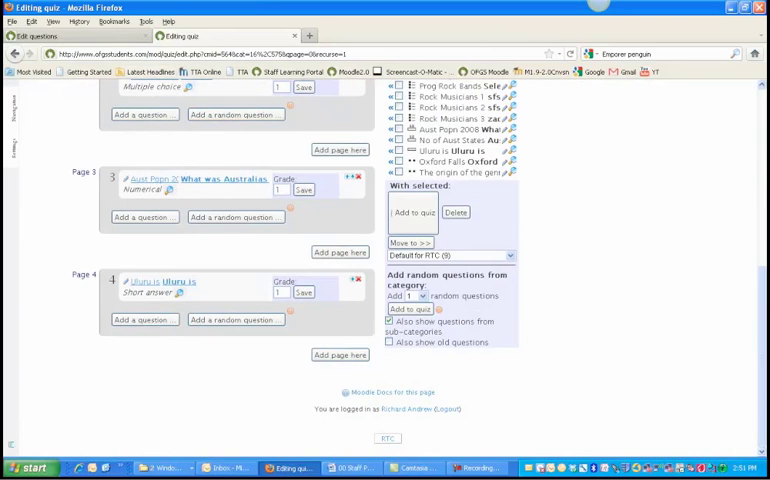
scroll(up, 3)
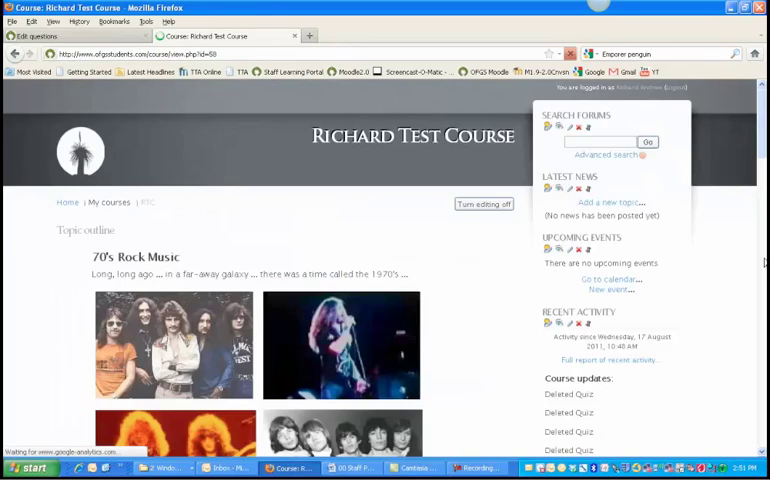
scroll(down, 3)
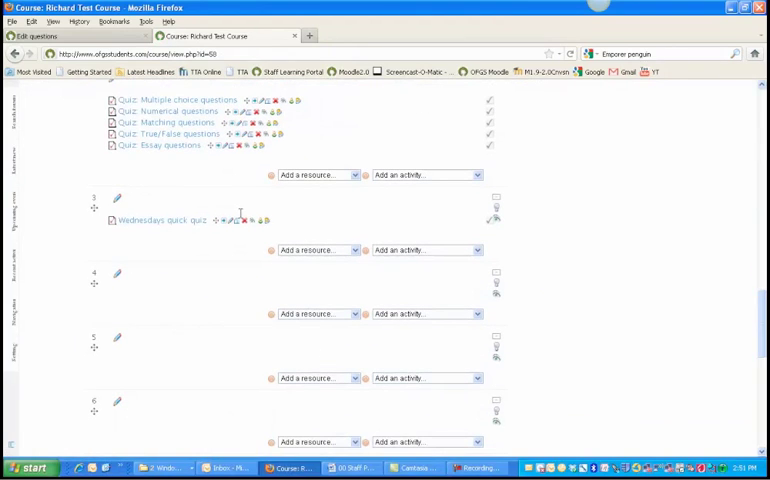
click(158, 220)
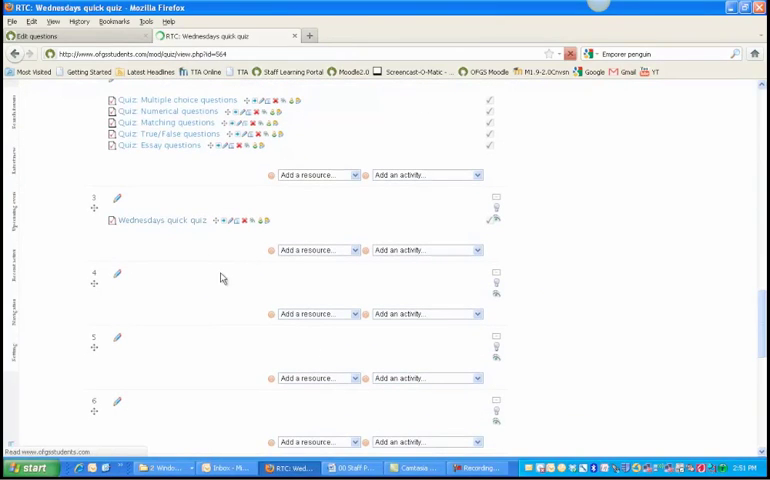
click(166, 220)
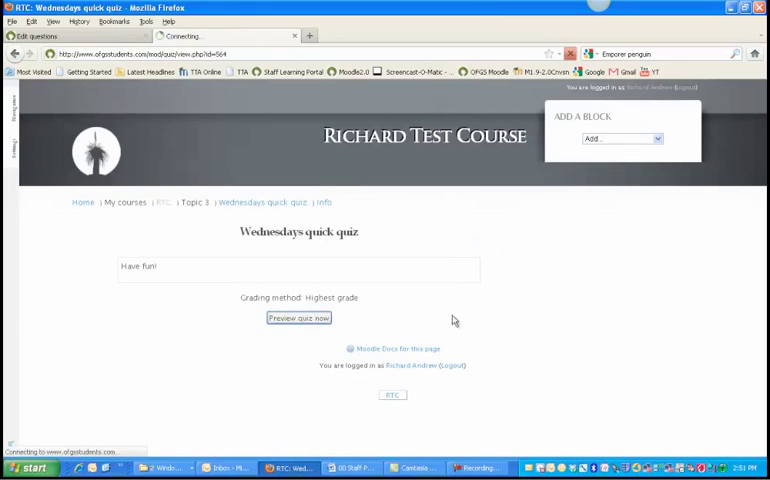
- Preview Wednesdays quick quiz's animal-habitat matching question, then go back to the course page
click(298, 318)
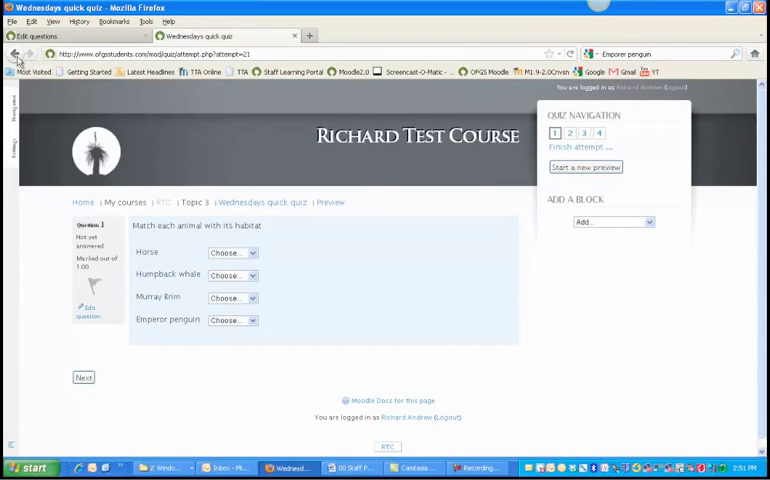
mouse_move(16, 55)
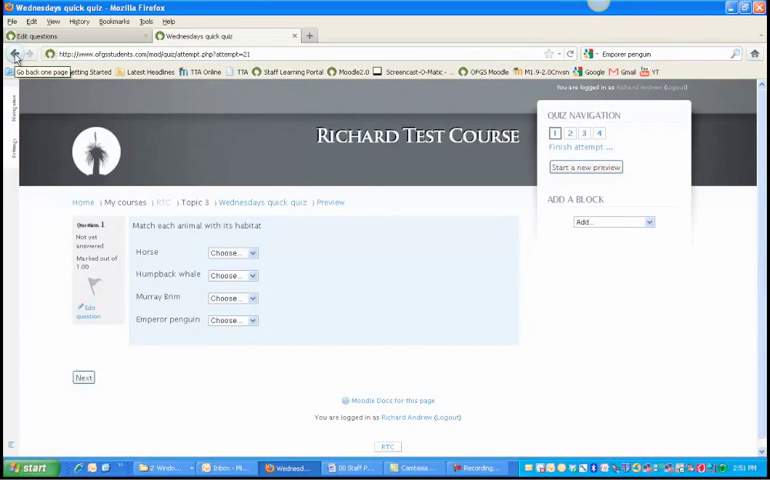
click(16, 54)
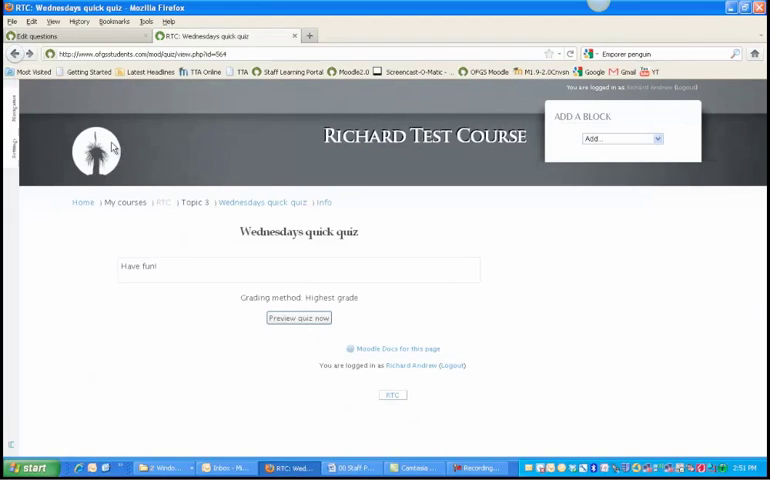
mouse_move(340, 259)
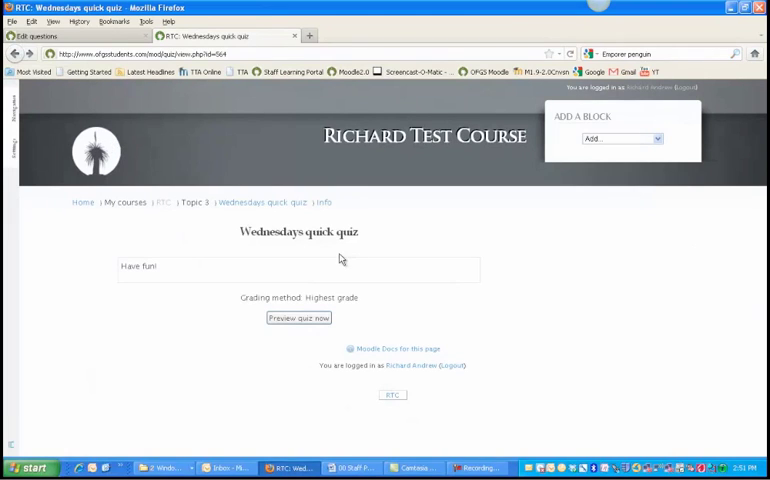
click(163, 202)
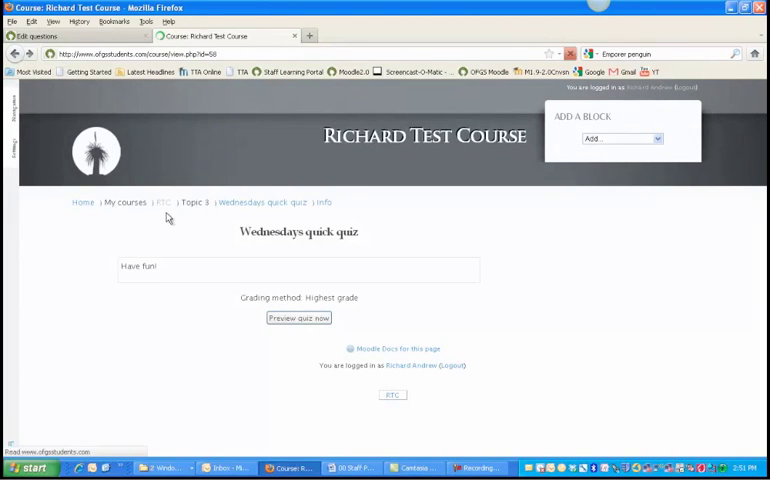